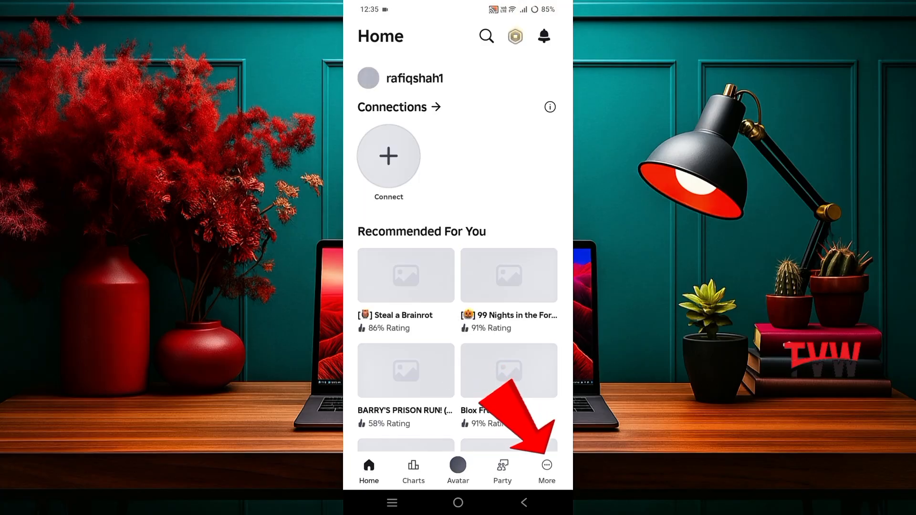
Step: Navigate from More to Settings, then Privacy & content restrictions and its deactivation and deletion entry
click(546, 471)
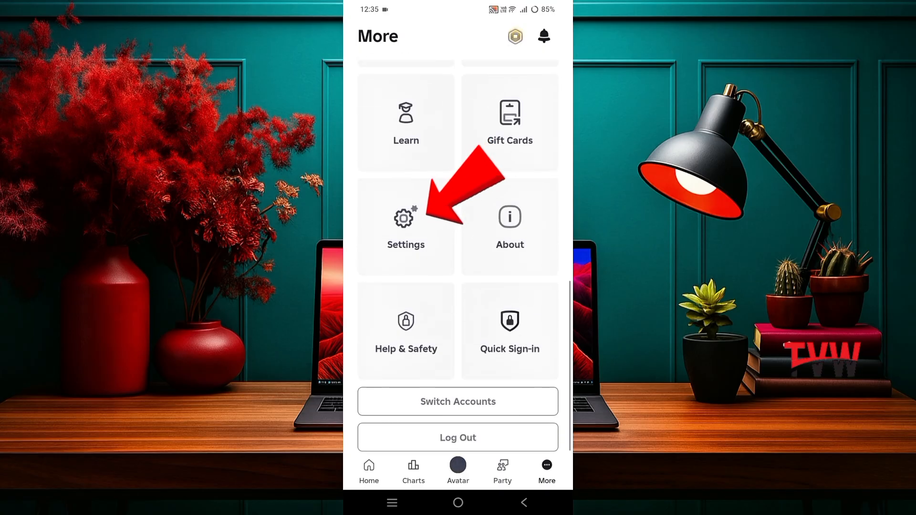
click(406, 226)
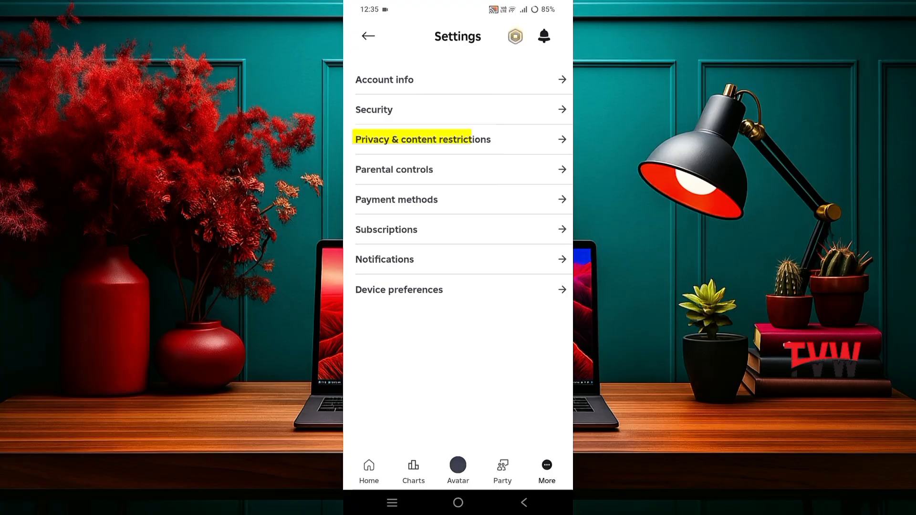
click(422, 139)
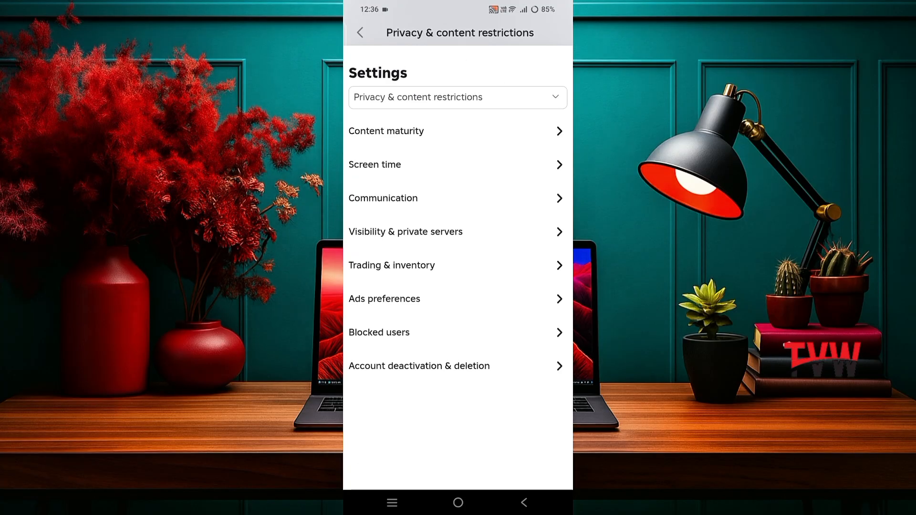
double_click(394, 366)
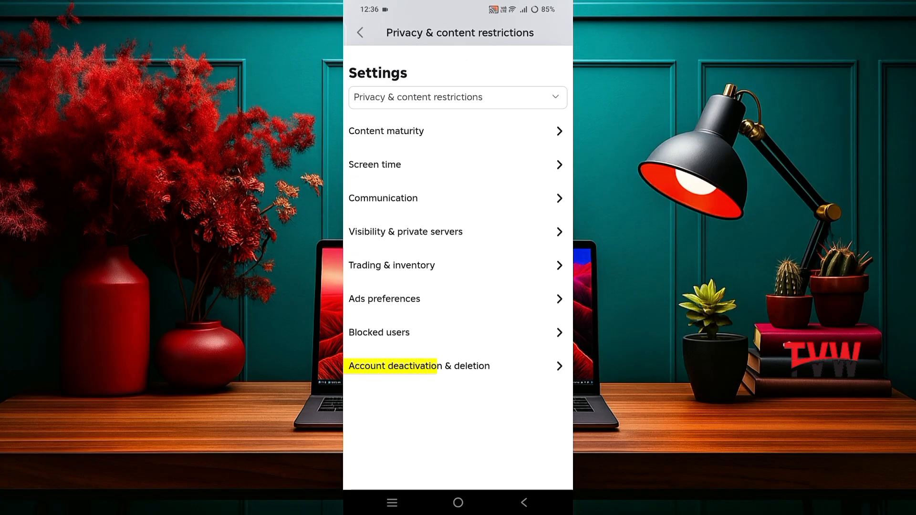
Step: Start Initiate Account Deletion so the permanent-deletion warning prompt appears
click(419, 366)
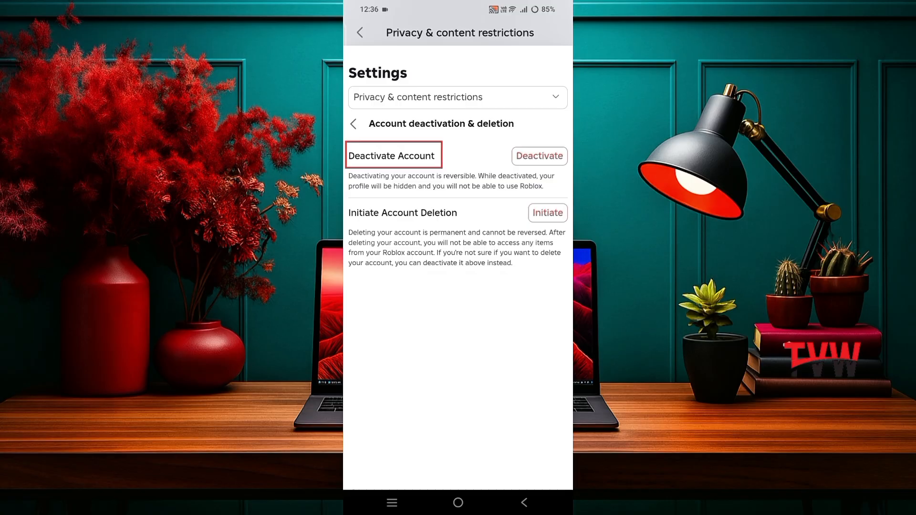
click(402, 212)
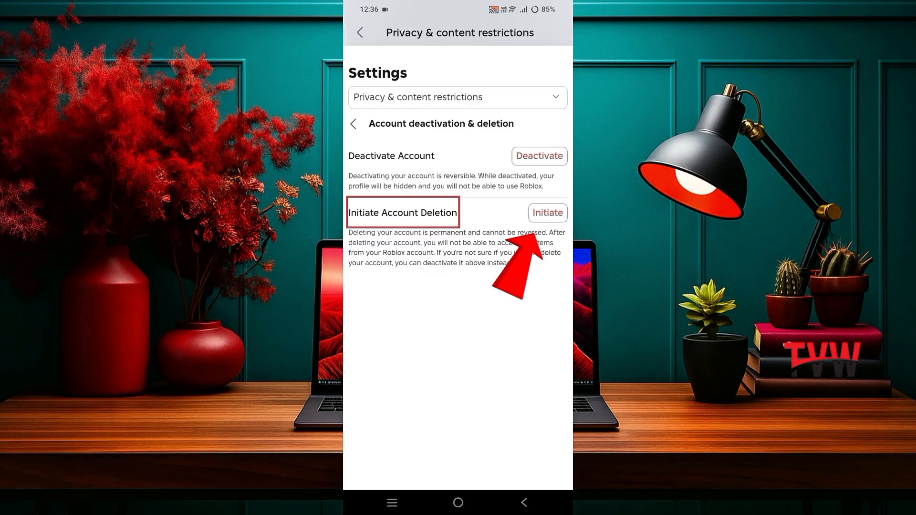
click(546, 212)
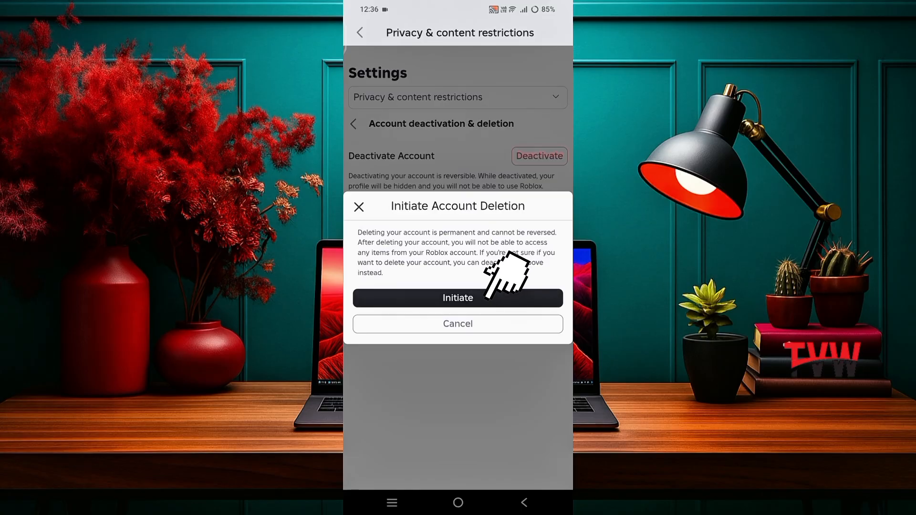
Step: Confirm Initiate, then reach the support form link in the Account Deletion help article
click(458, 298)
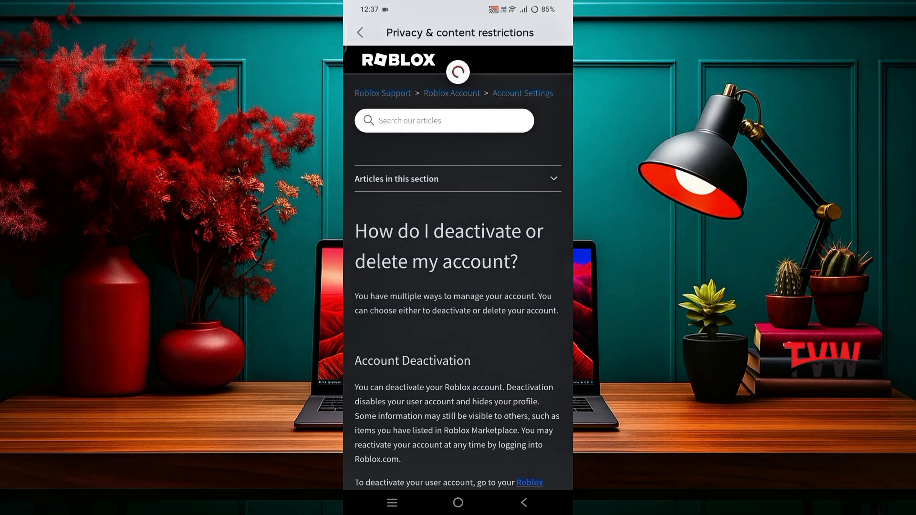
scroll(down, 3)
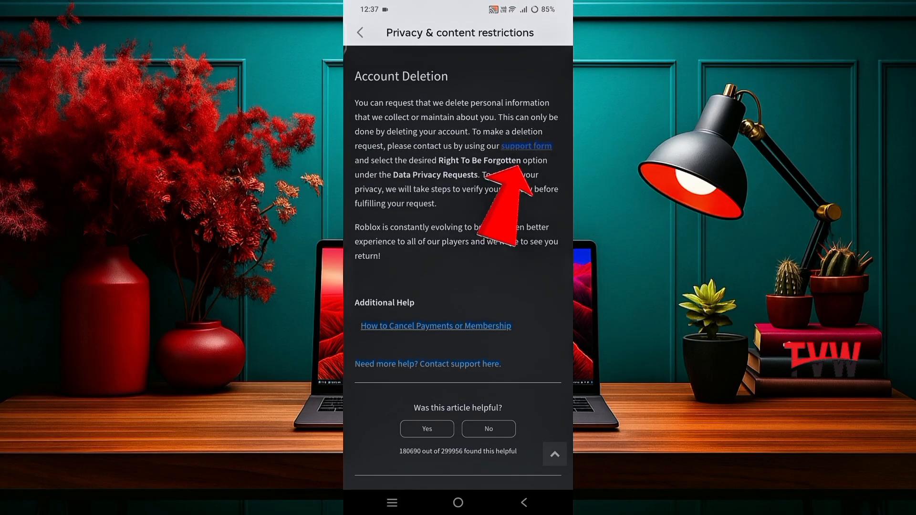
click(526, 145)
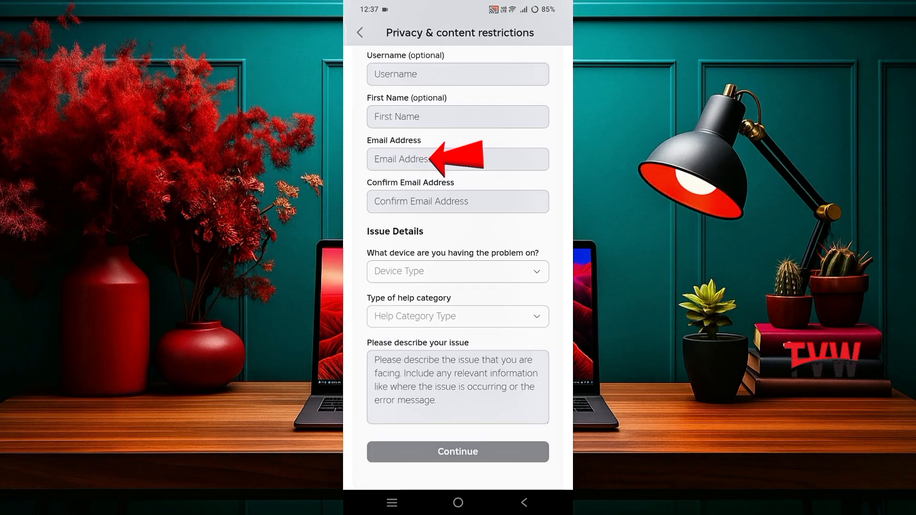
mouse_move(457, 202)
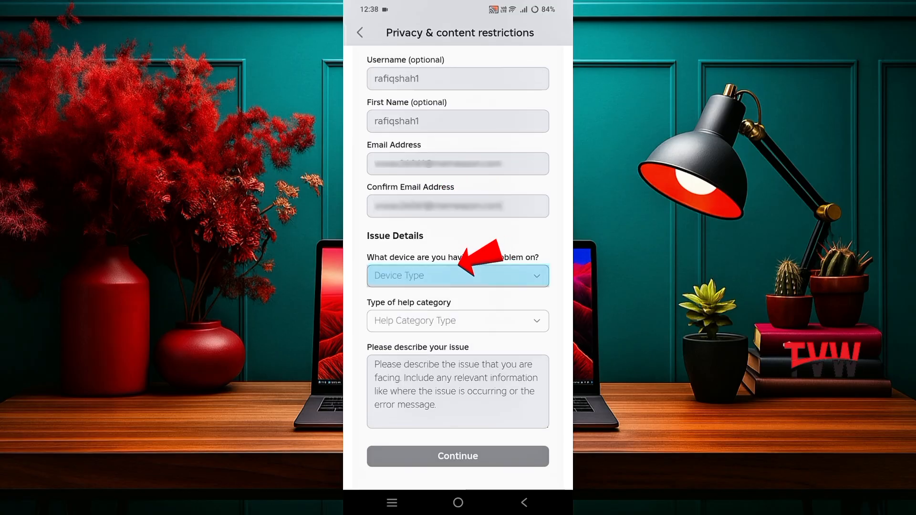
Step: Choose Android Phone and I want to Delete My Account as category and subcategory, with a description
click(457, 275)
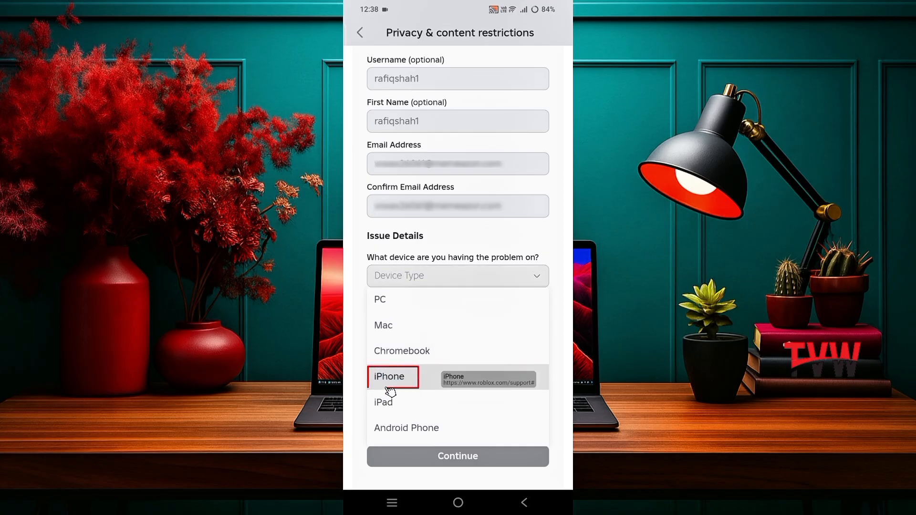
mouse_move(407, 428)
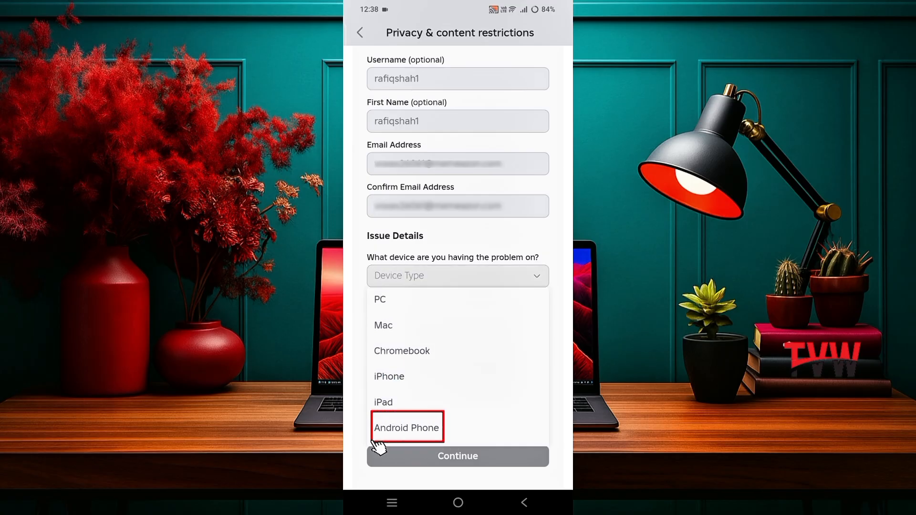
click(408, 428)
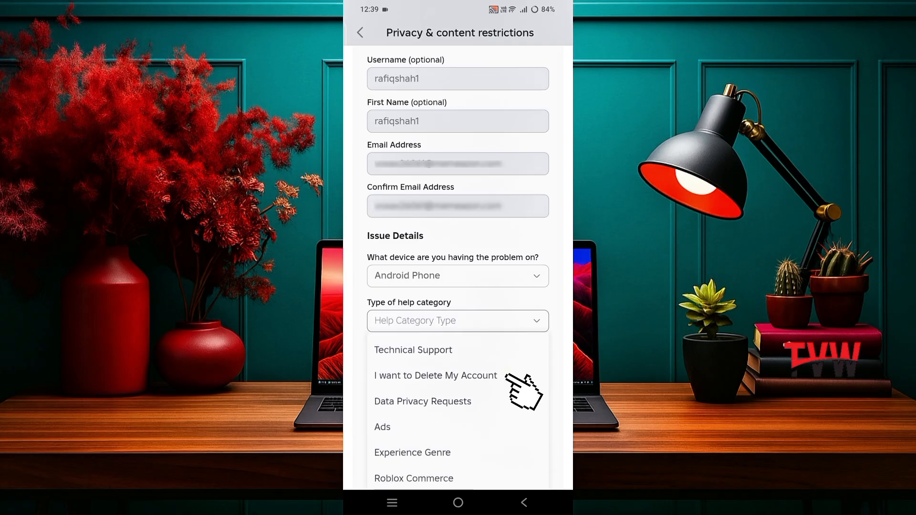
click(435, 375)
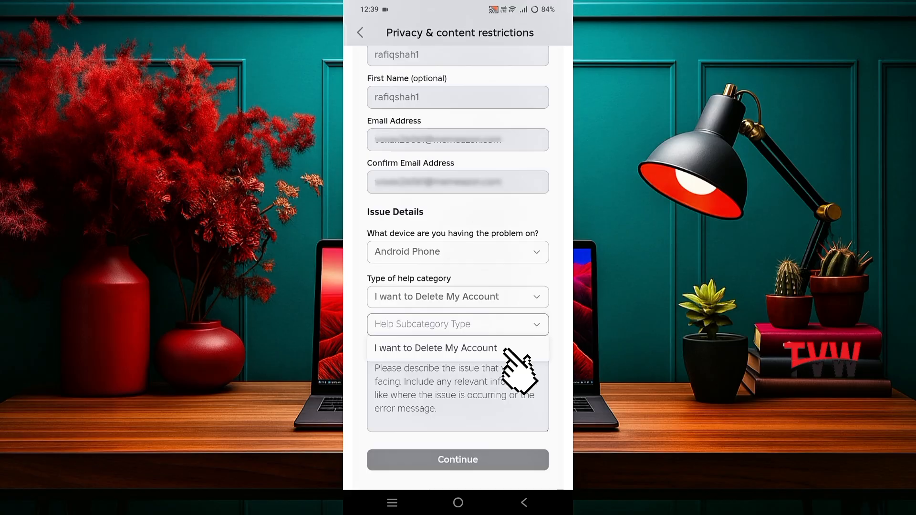
click(435, 347)
text(There are some issues with my account, so I want to delete it.)
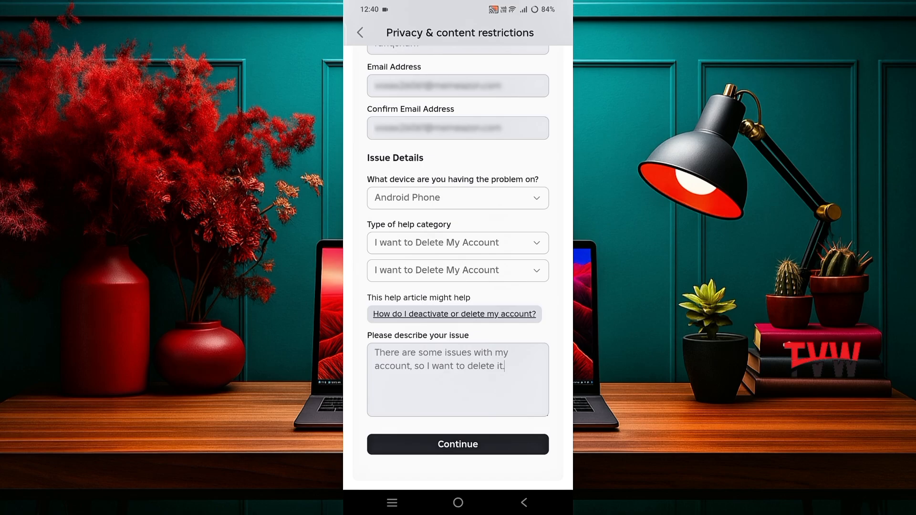
click(458, 443)
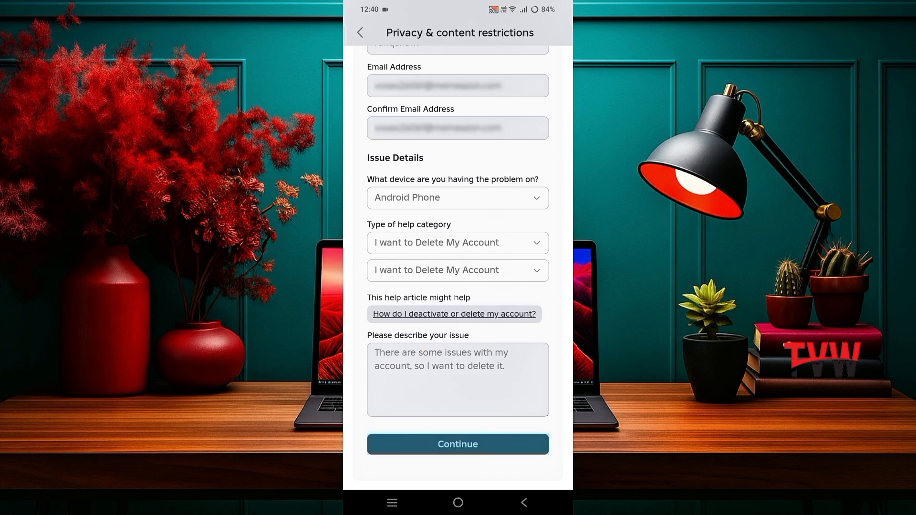
Step: Submit the request and solve the rotate-the-object verification puzzle to return Home
click(457, 443)
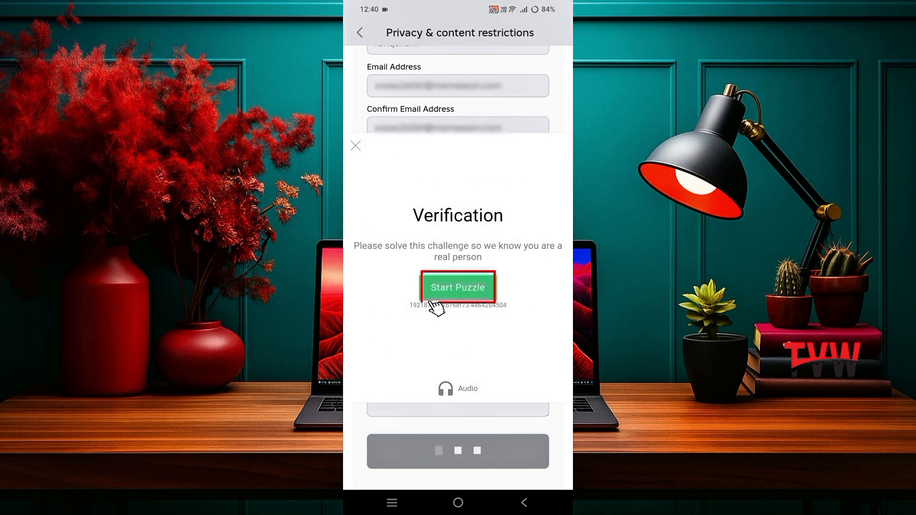
click(458, 288)
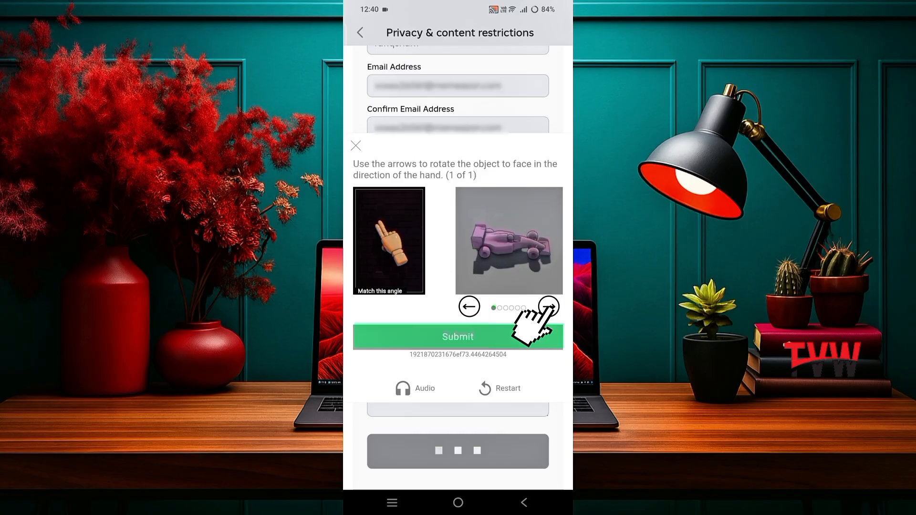
click(548, 307)
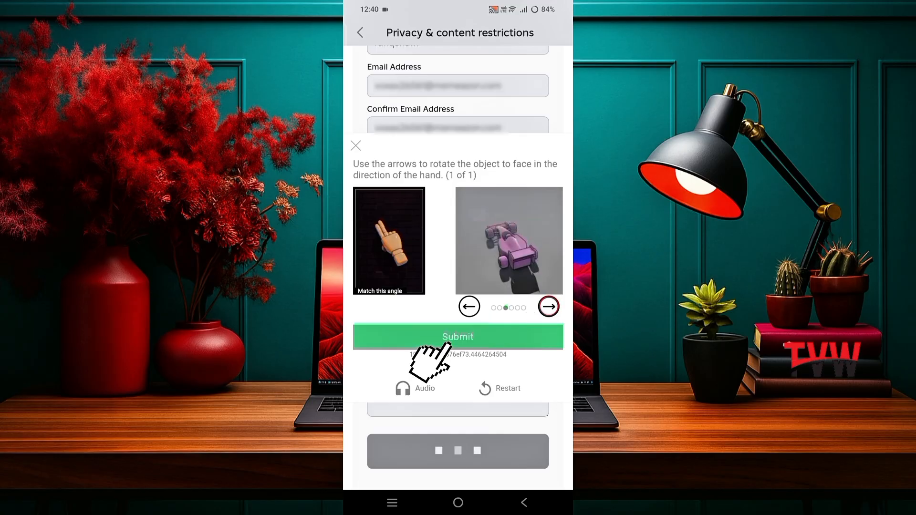
click(458, 337)
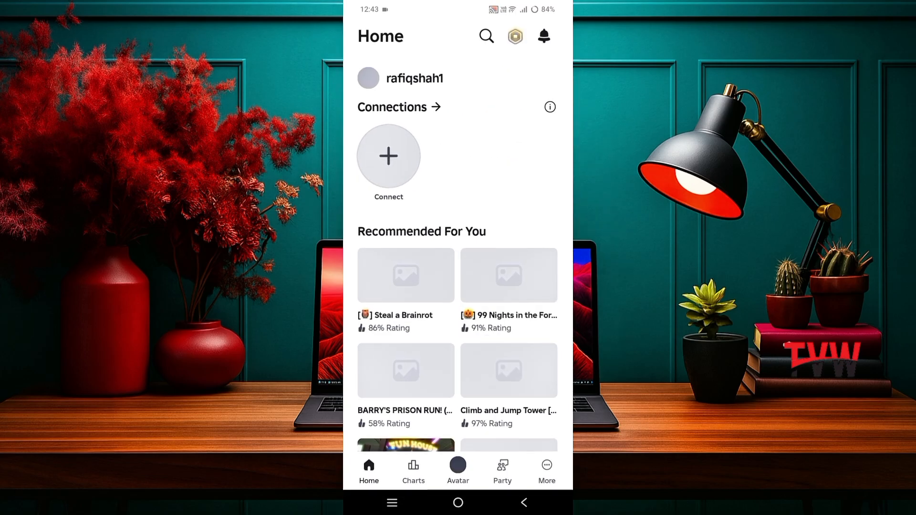
Step: Log out from More and confirm, landing on the Roblox welcome screen
click(546, 471)
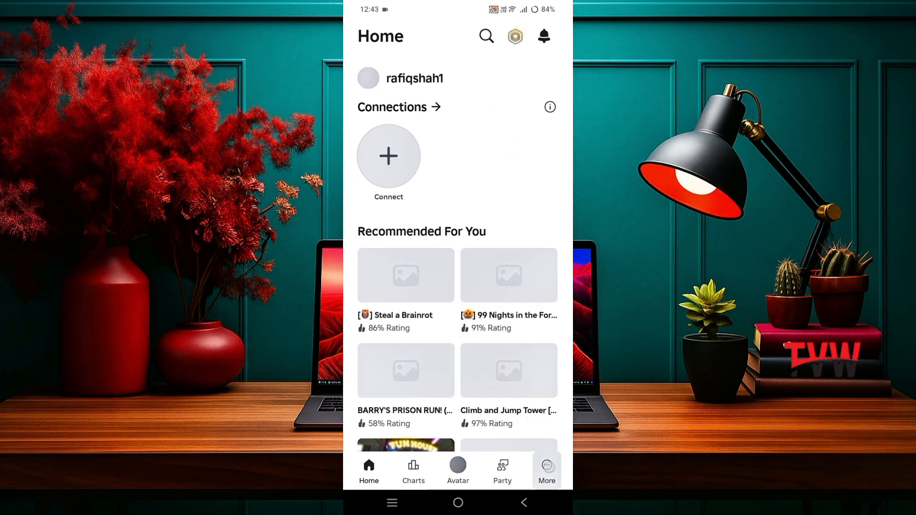
click(545, 471)
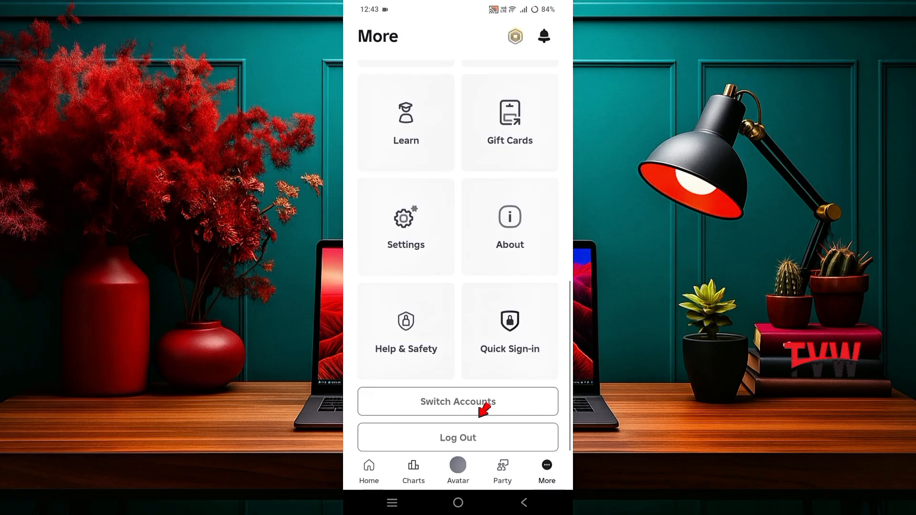
click(457, 437)
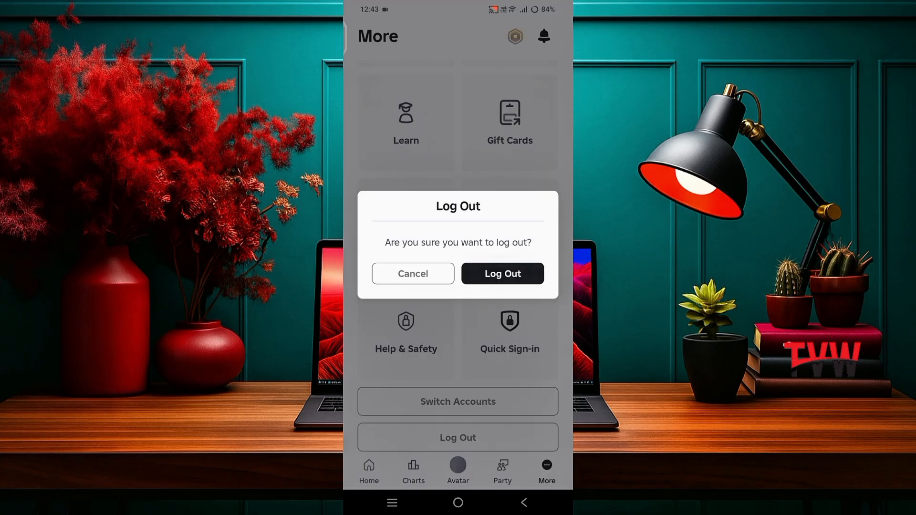
click(501, 274)
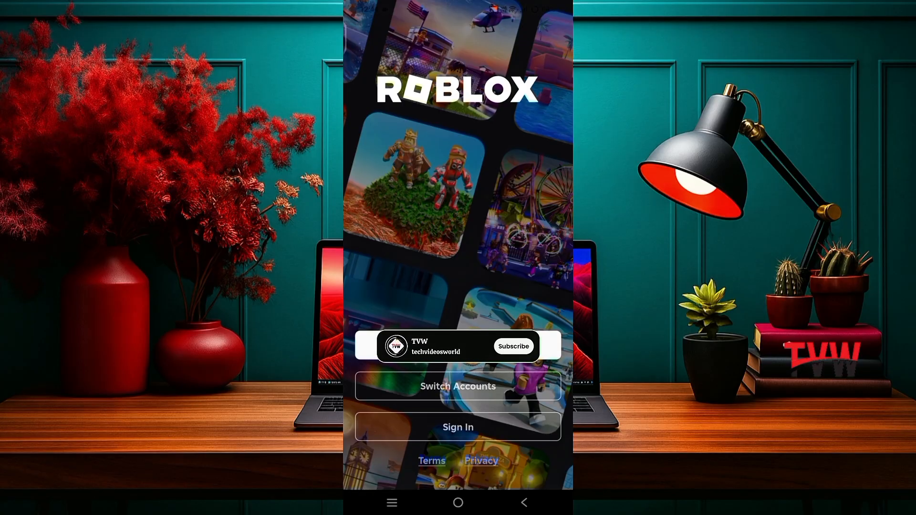
click(513, 345)
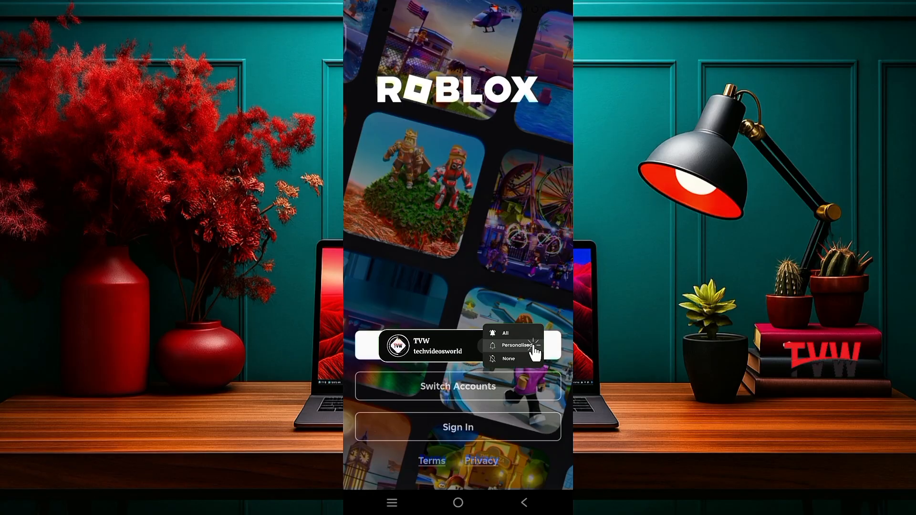
click(516, 345)
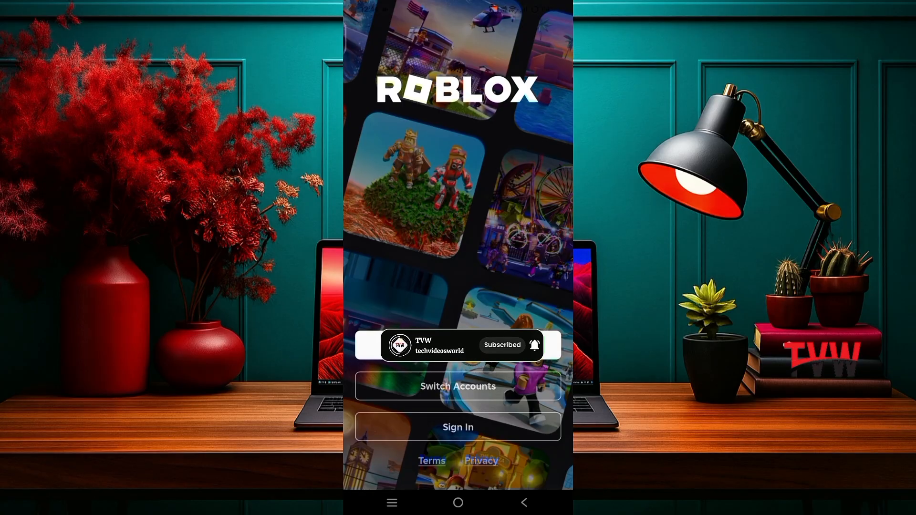